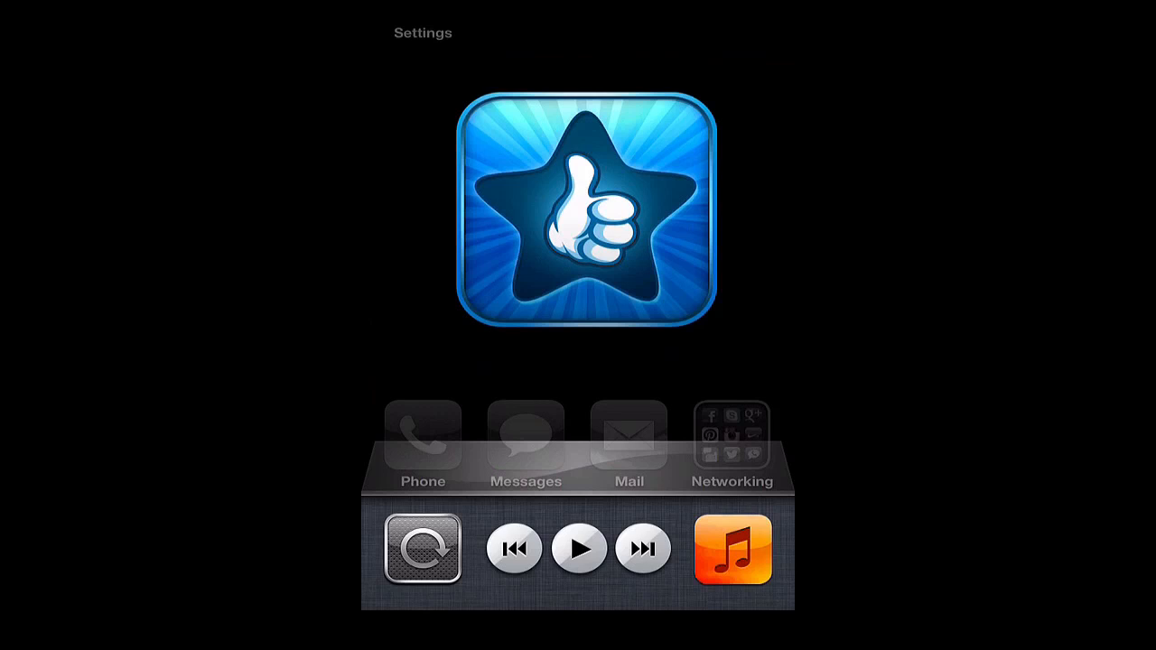
- Turn on portrait orientation lock with the rotation lock button beside the music controls
left_click(423, 549)
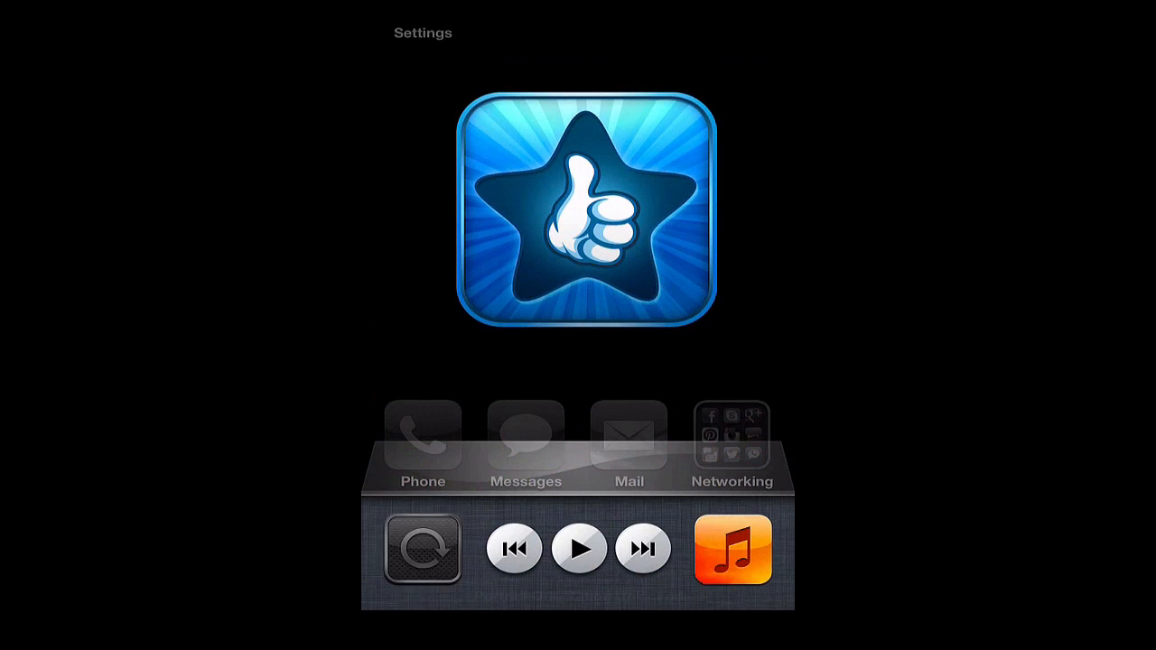
- Tap the rotation lock button again to release the portrait orientation lock
left_click(422, 548)
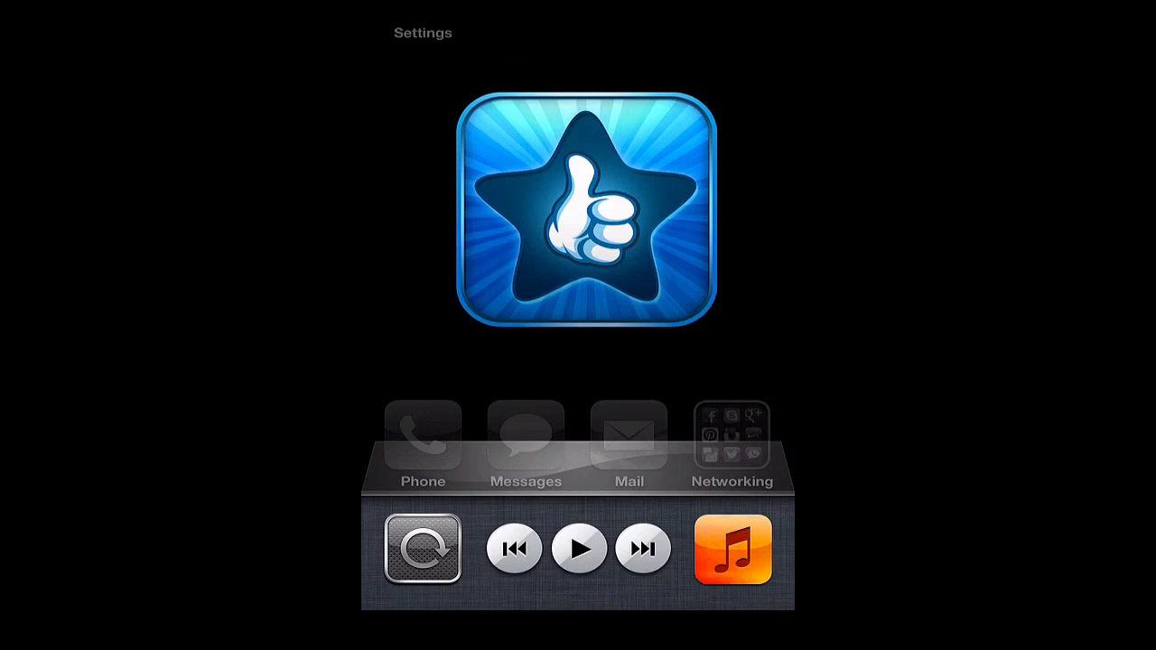